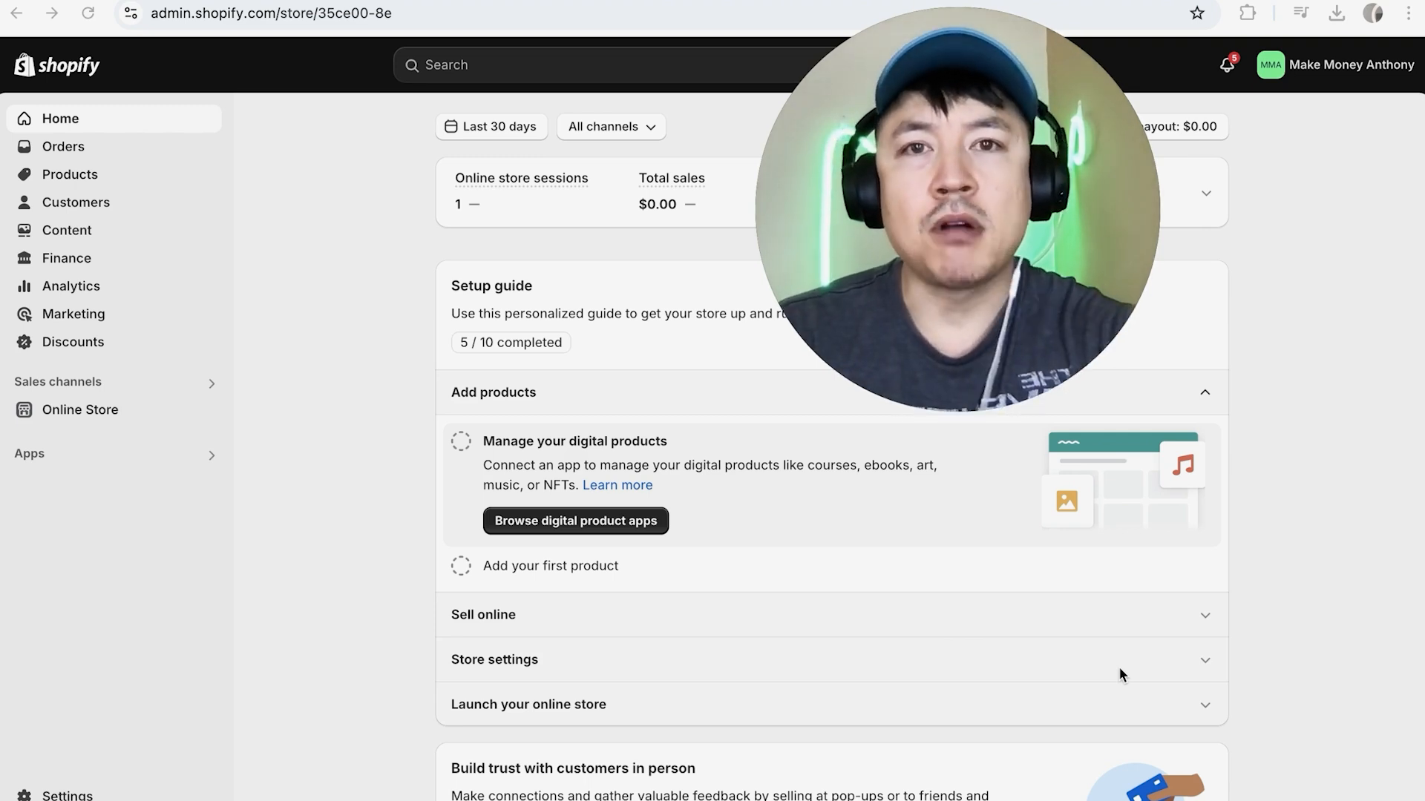
mouse_move(210, 39)
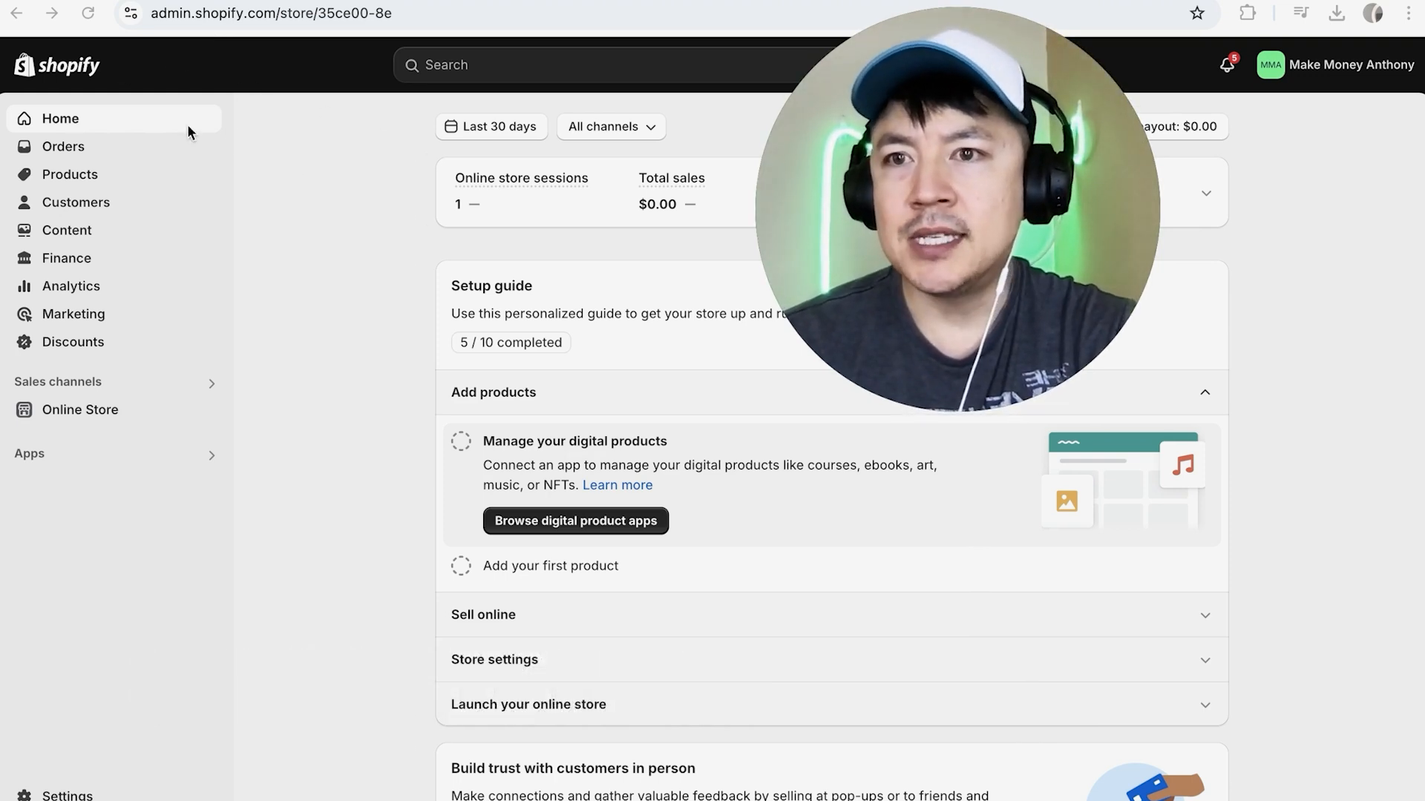
mouse_move(298, 198)
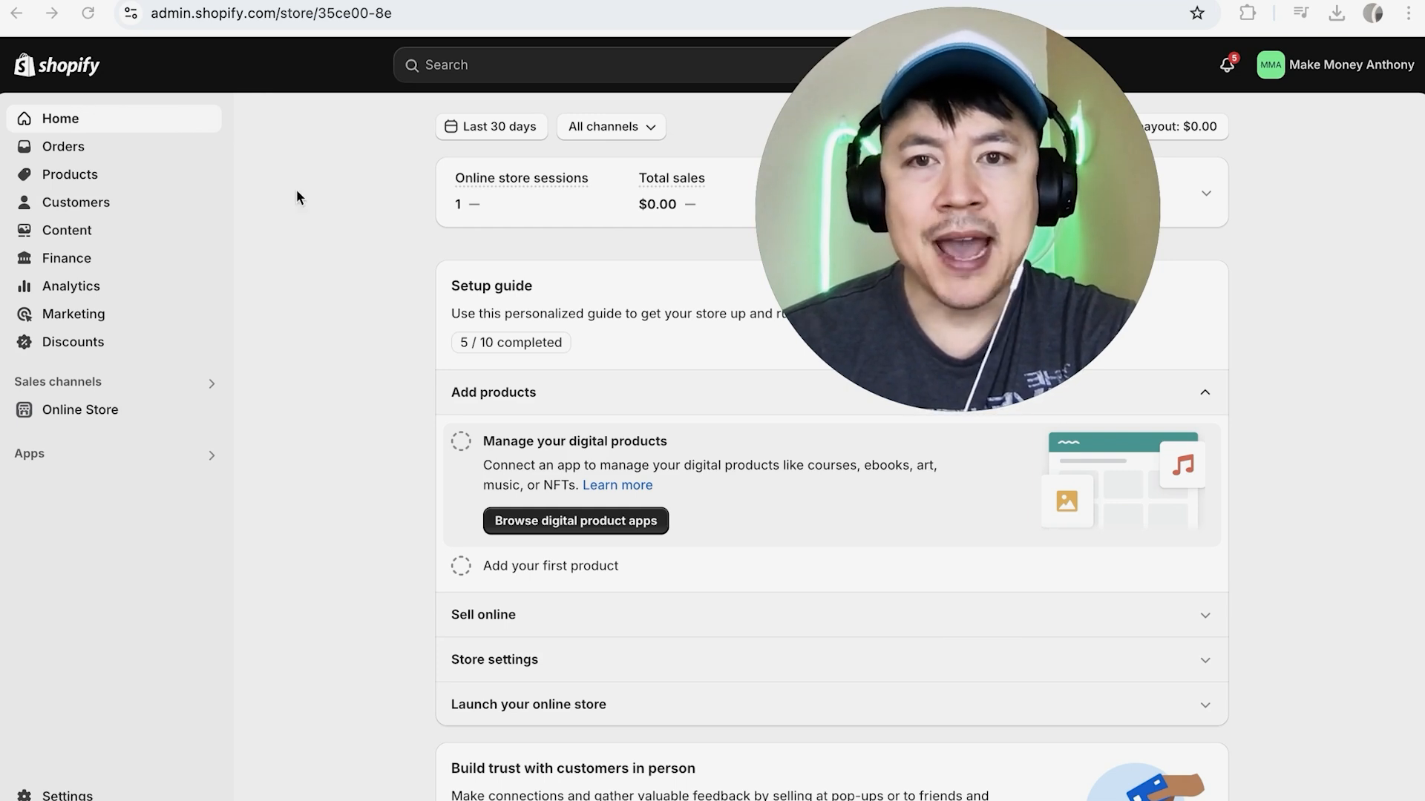
mouse_move(85, 114)
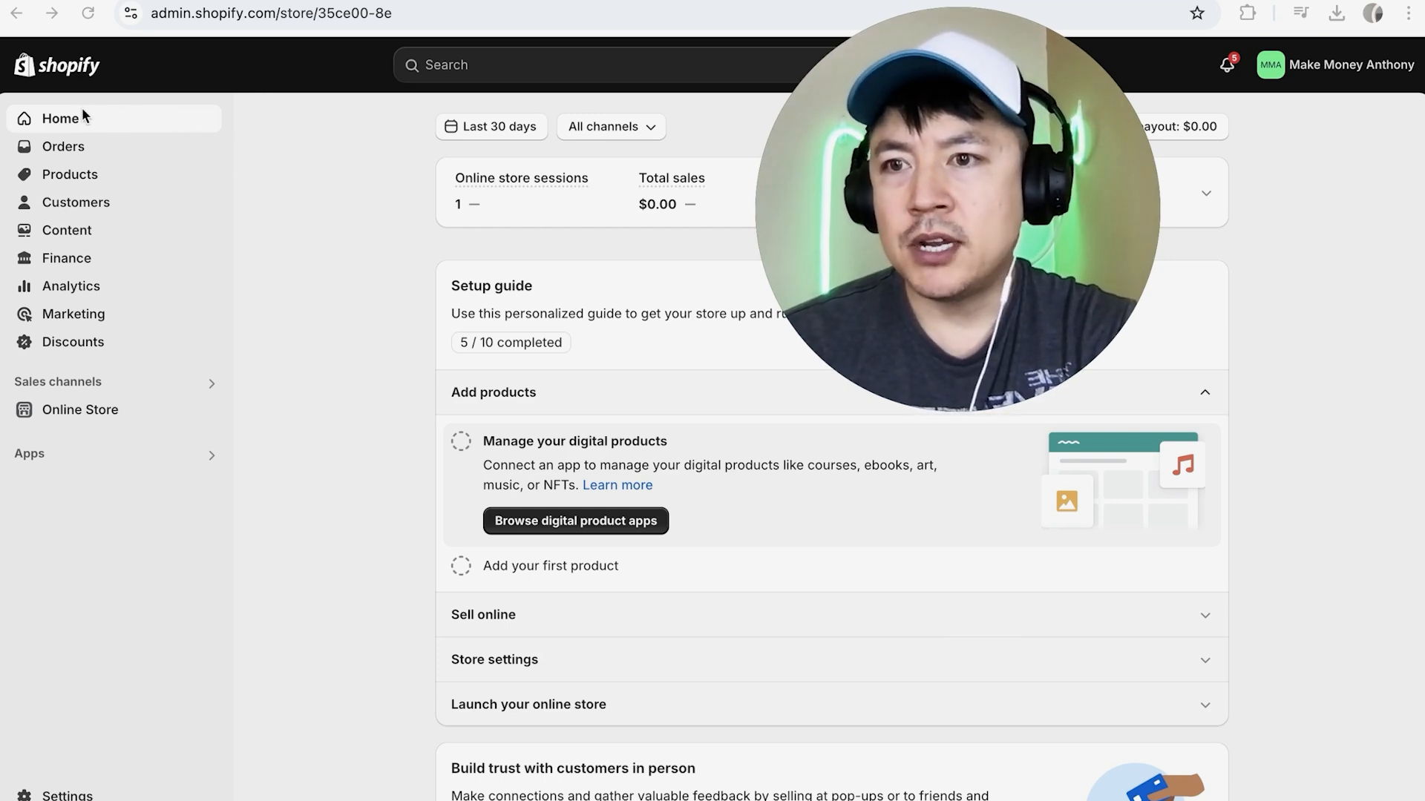
Go to Online Store > Themes to customize the current Spotlight theme's home page.
left_click(80, 410)
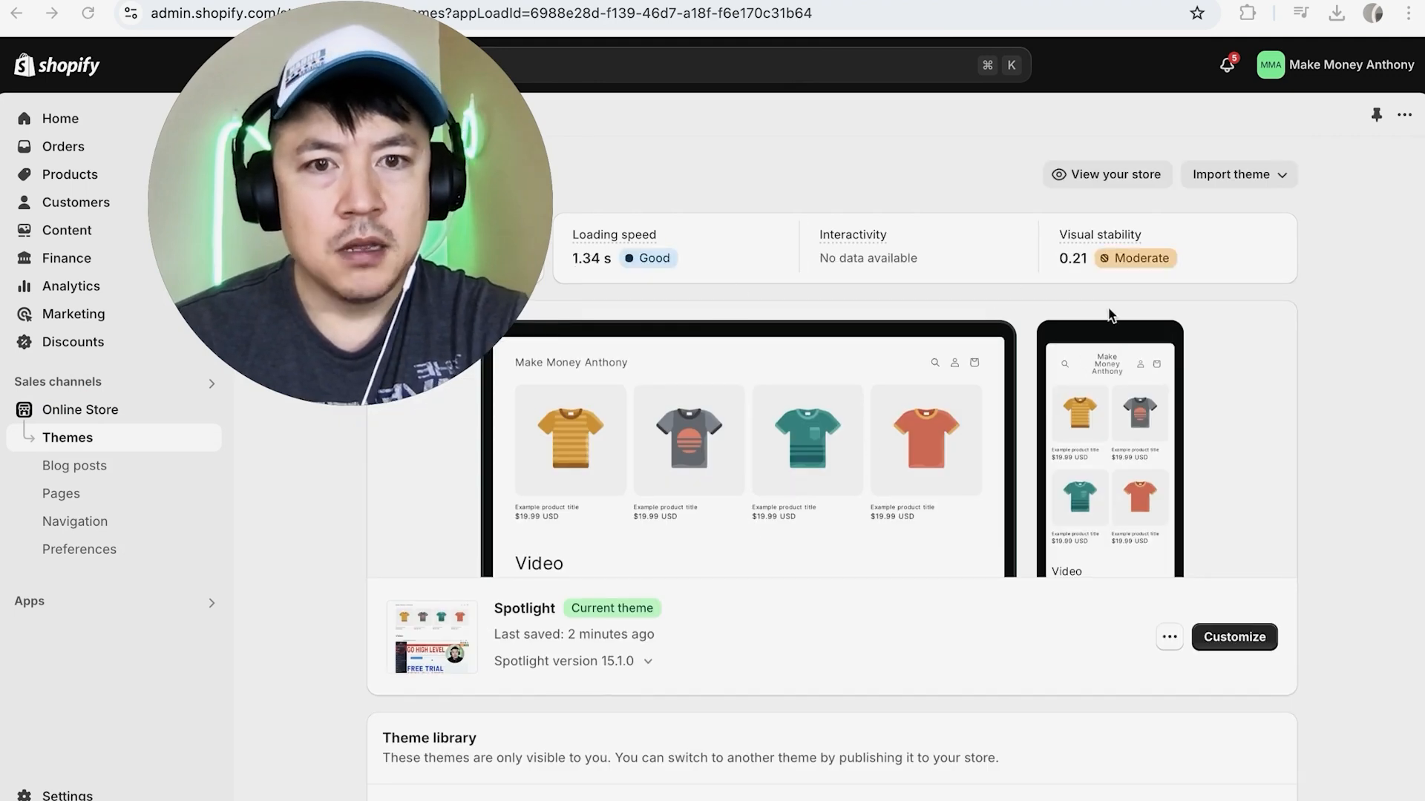
scroll("down", 3)
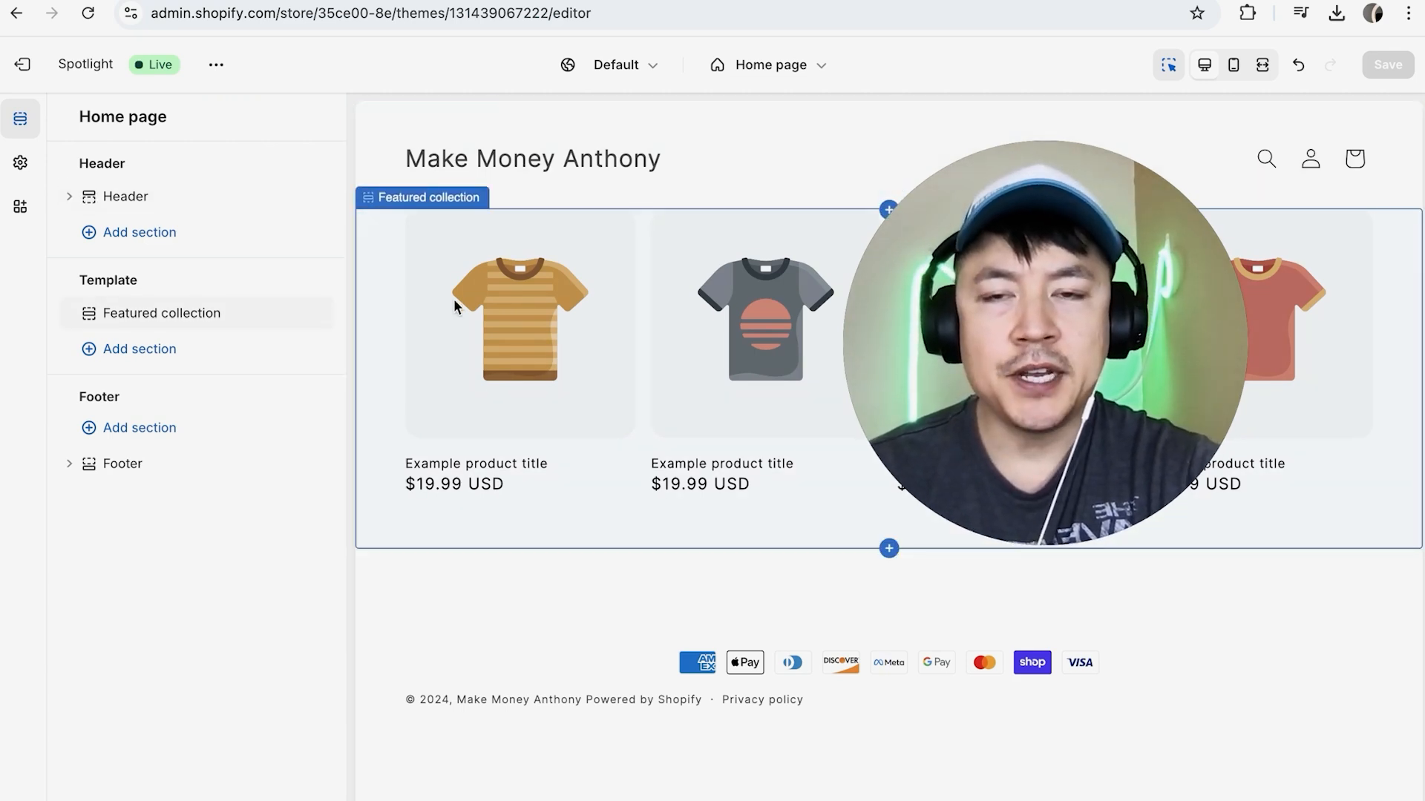
left_click(126, 196)
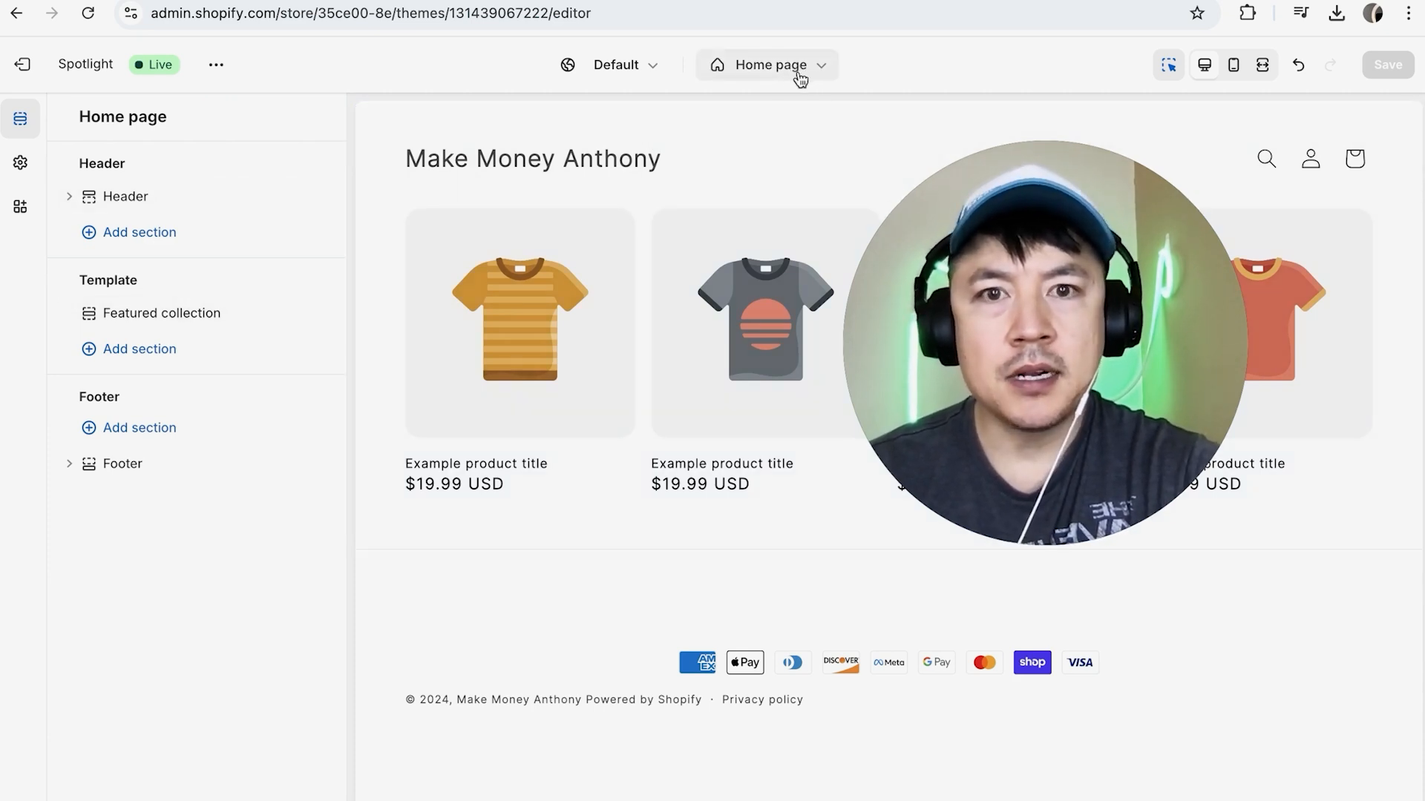
left_click(806, 66)
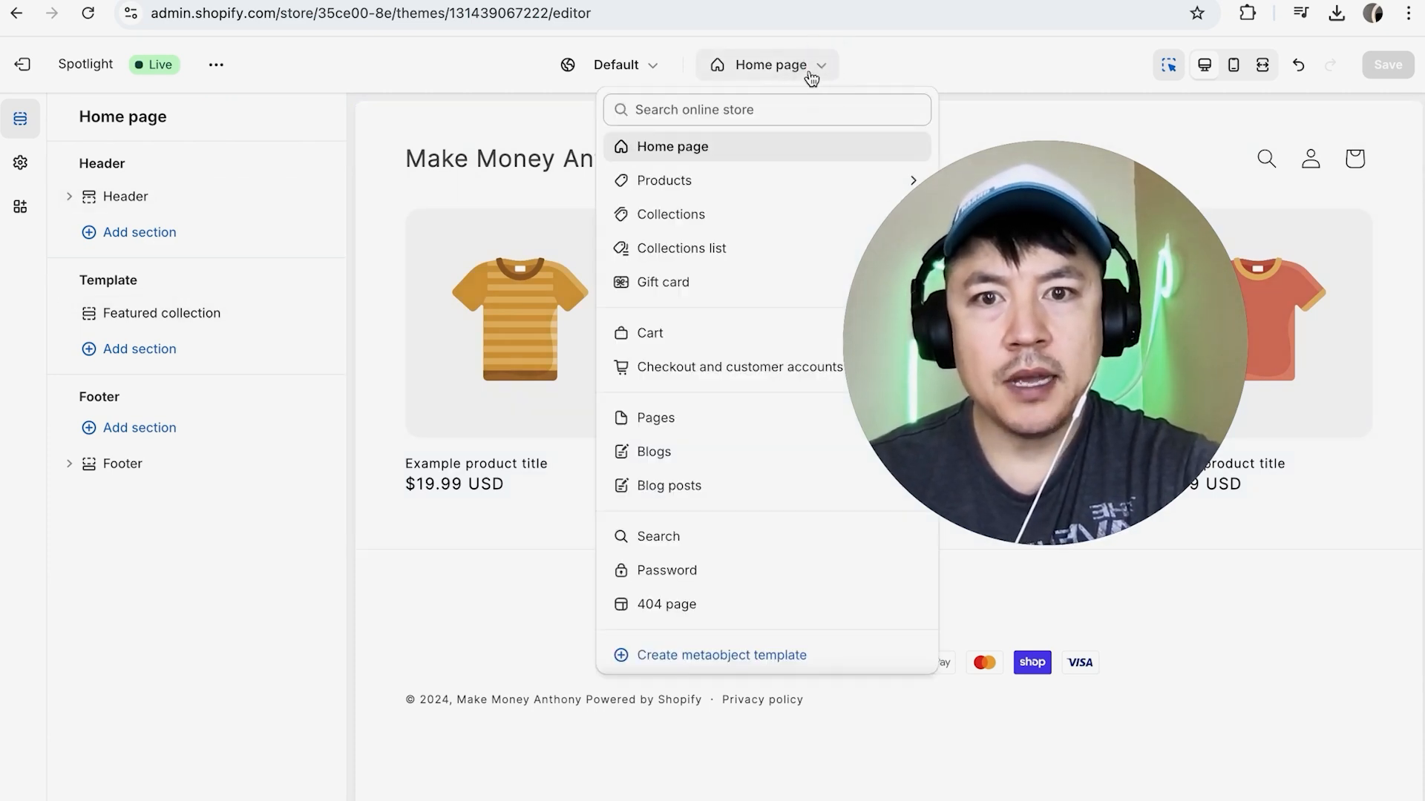
mouse_move(672, 252)
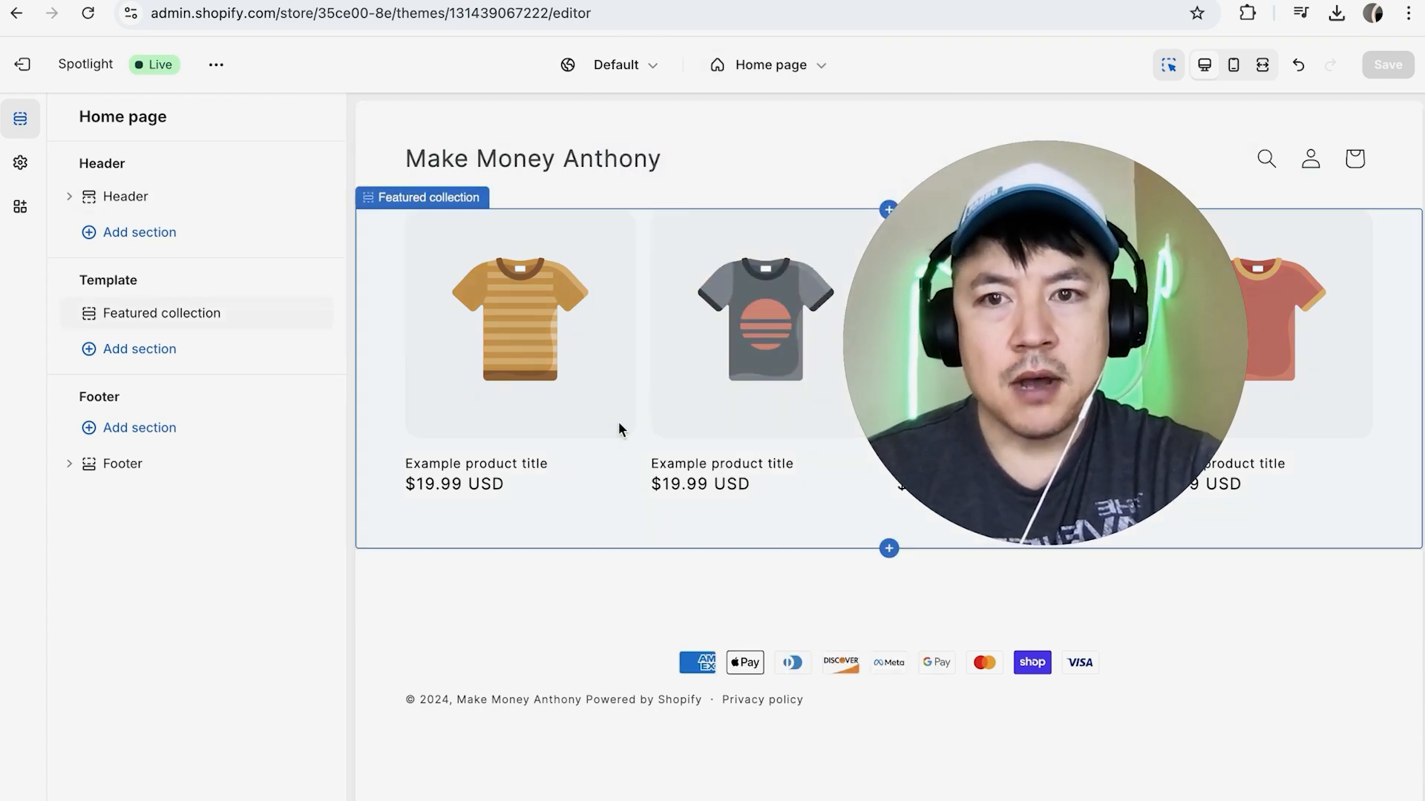
mouse_move(630, 456)
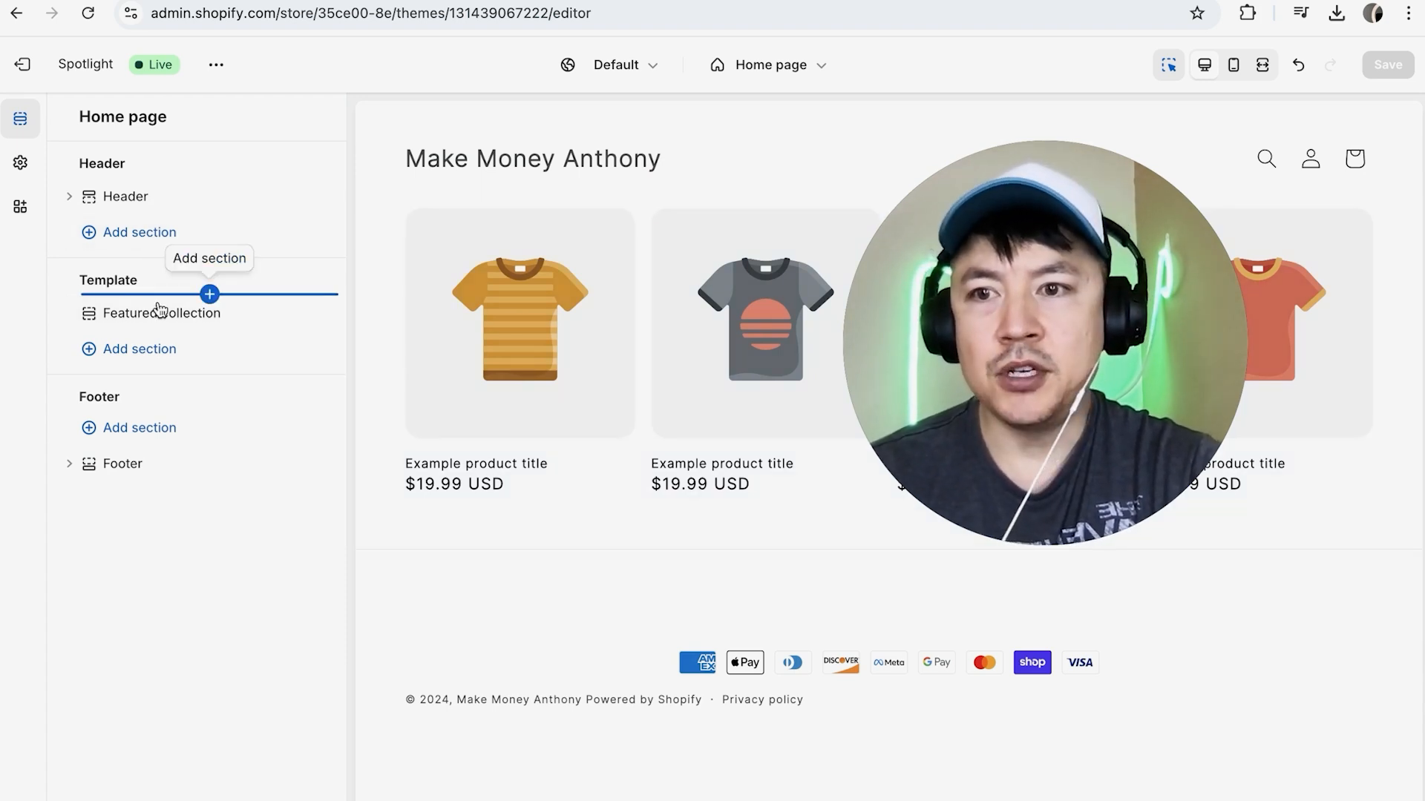
mouse_move(132, 431)
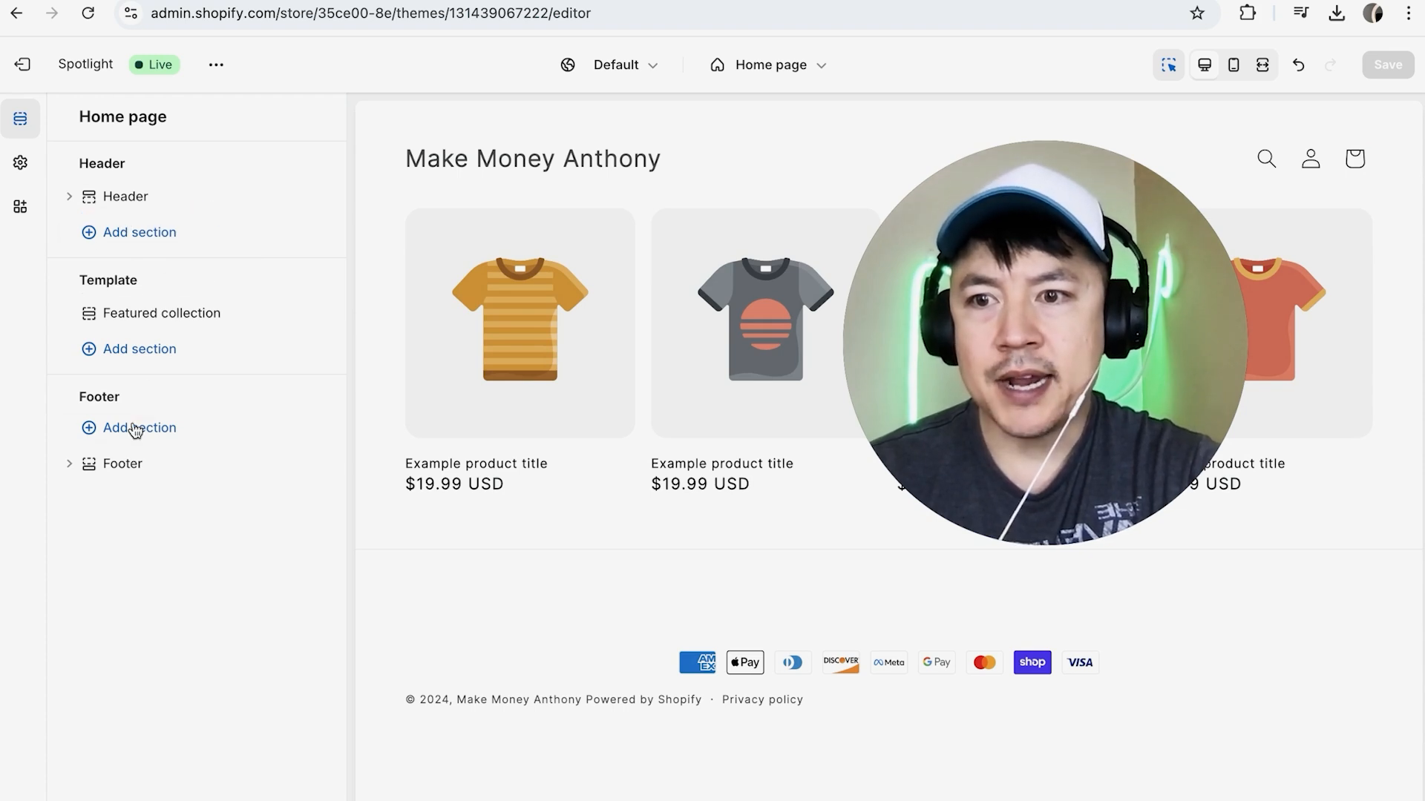
mouse_move(159, 321)
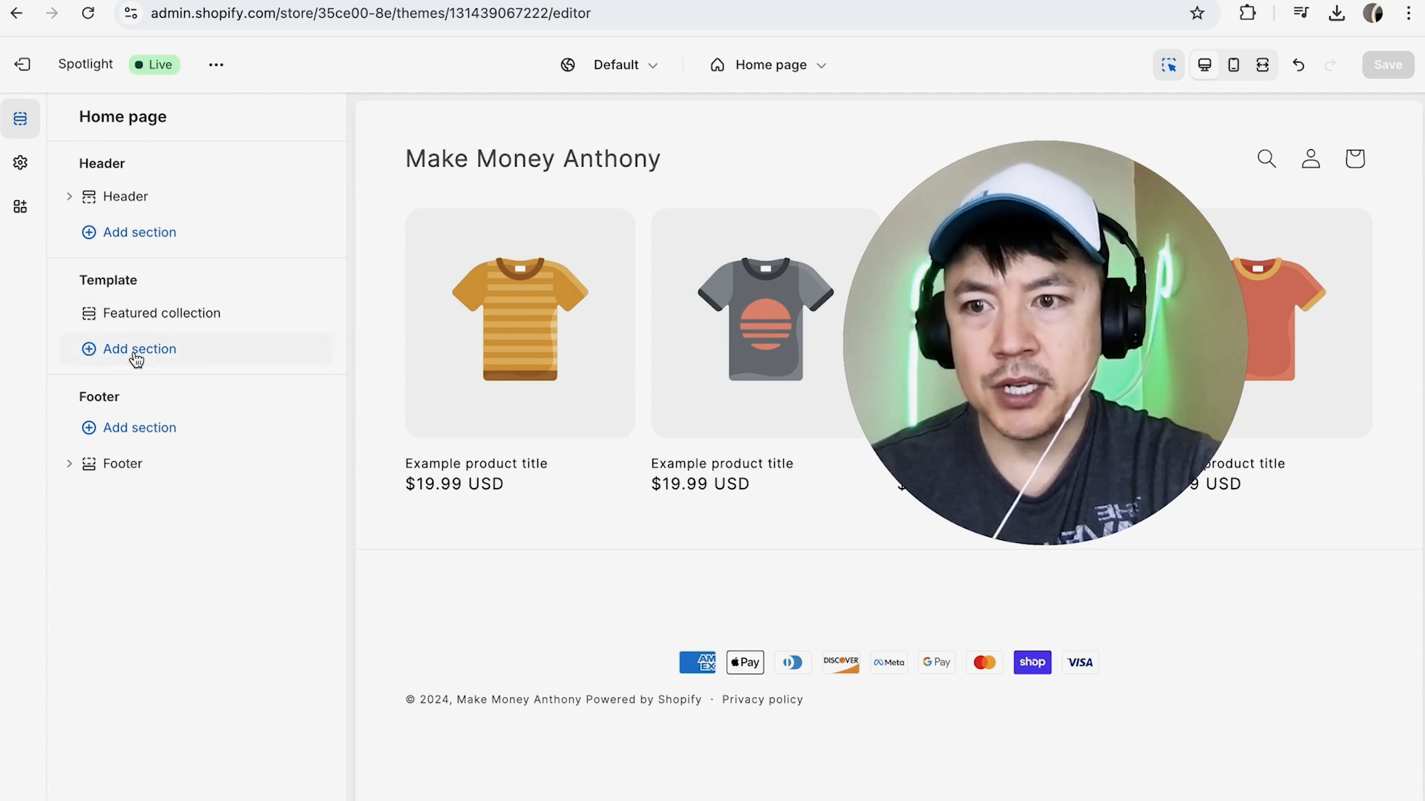
Add a Video section to the home page template below the featured collection.
left_click(139, 349)
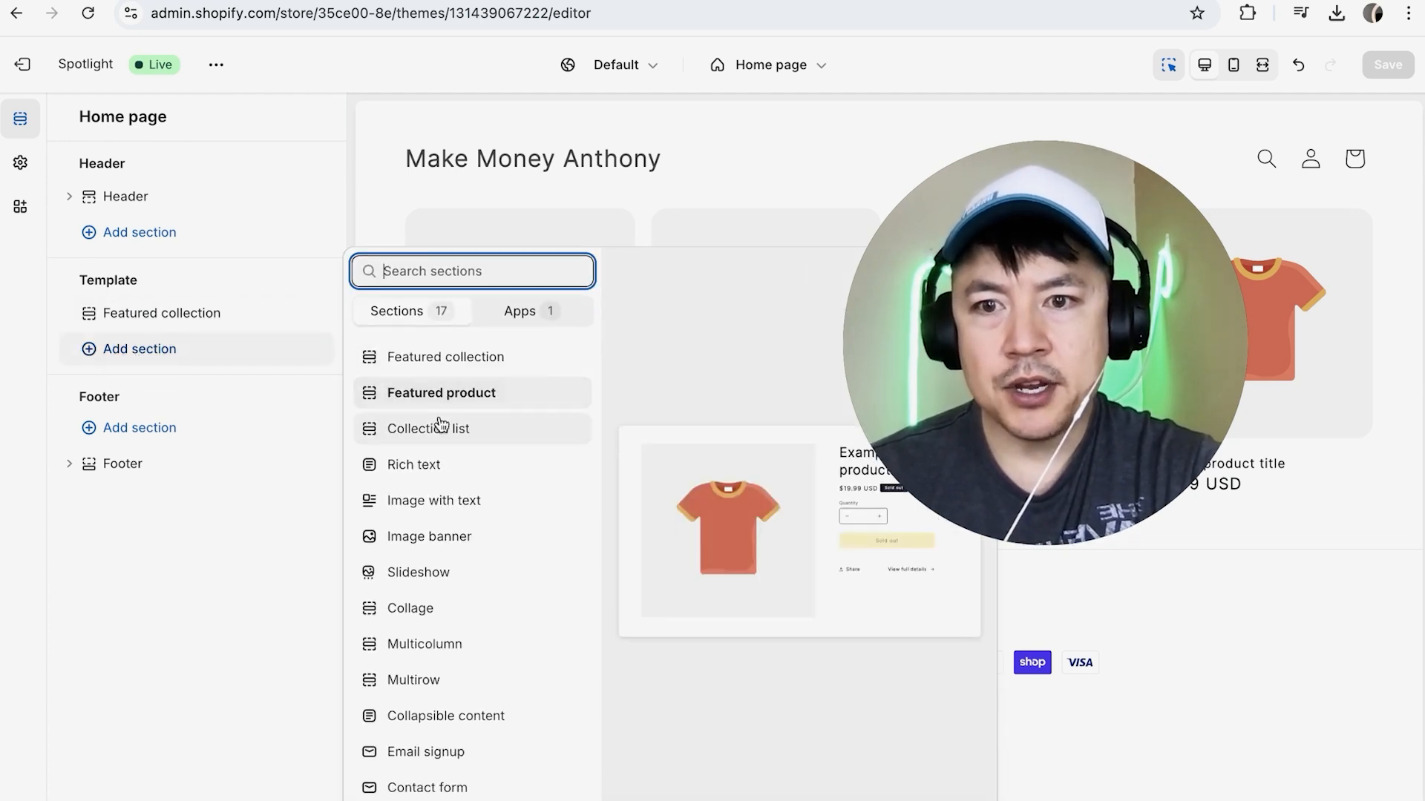
scroll("down", 3)
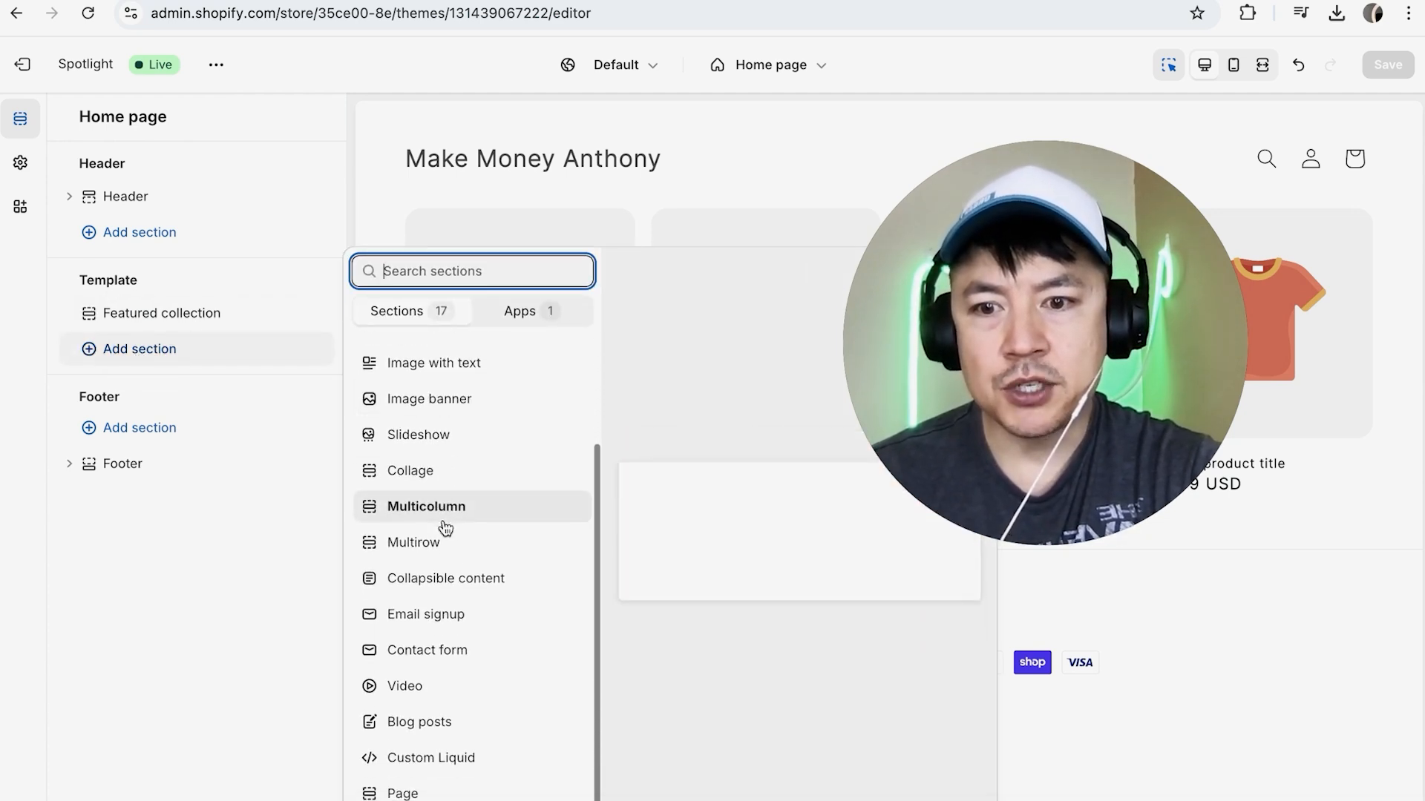
left_click(404, 687)
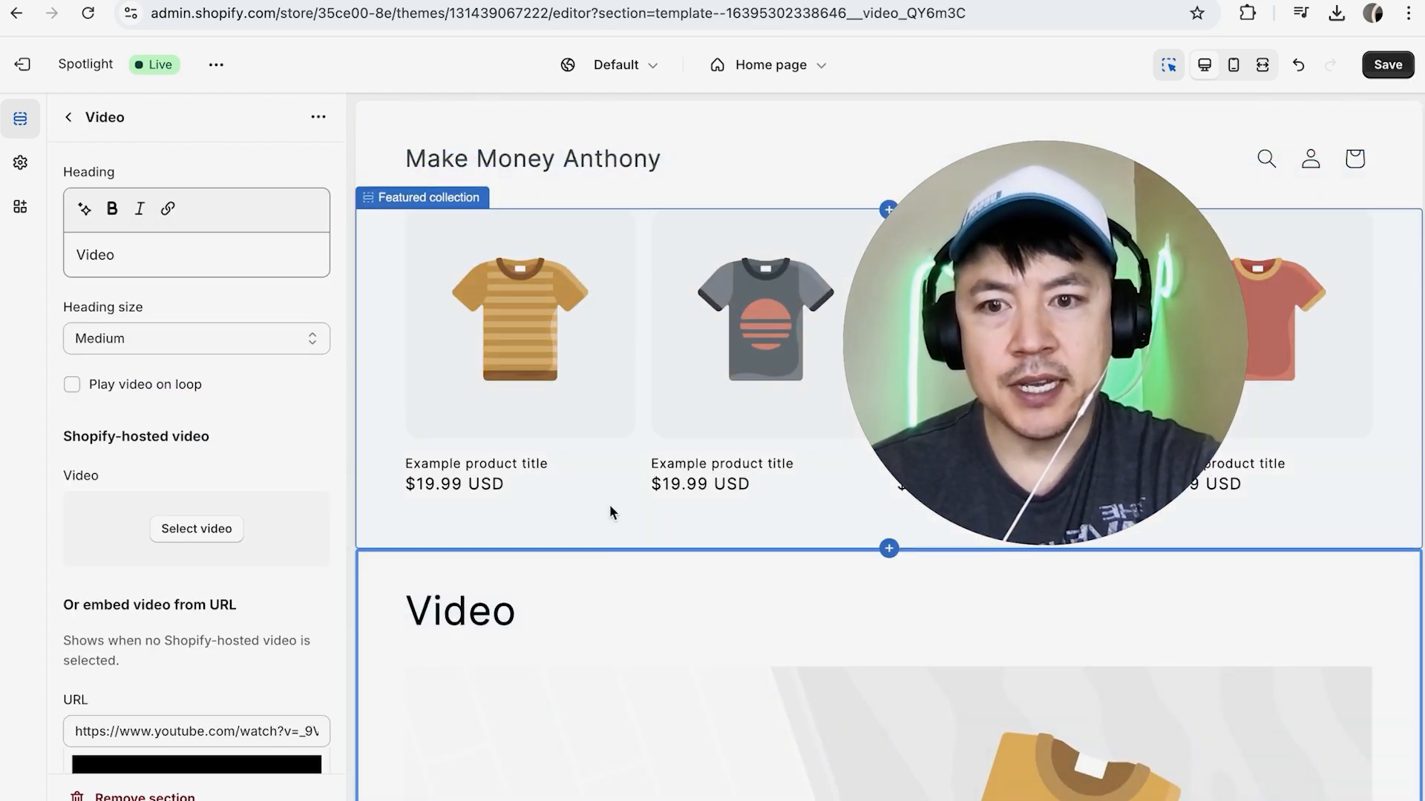
scroll("down", 3)
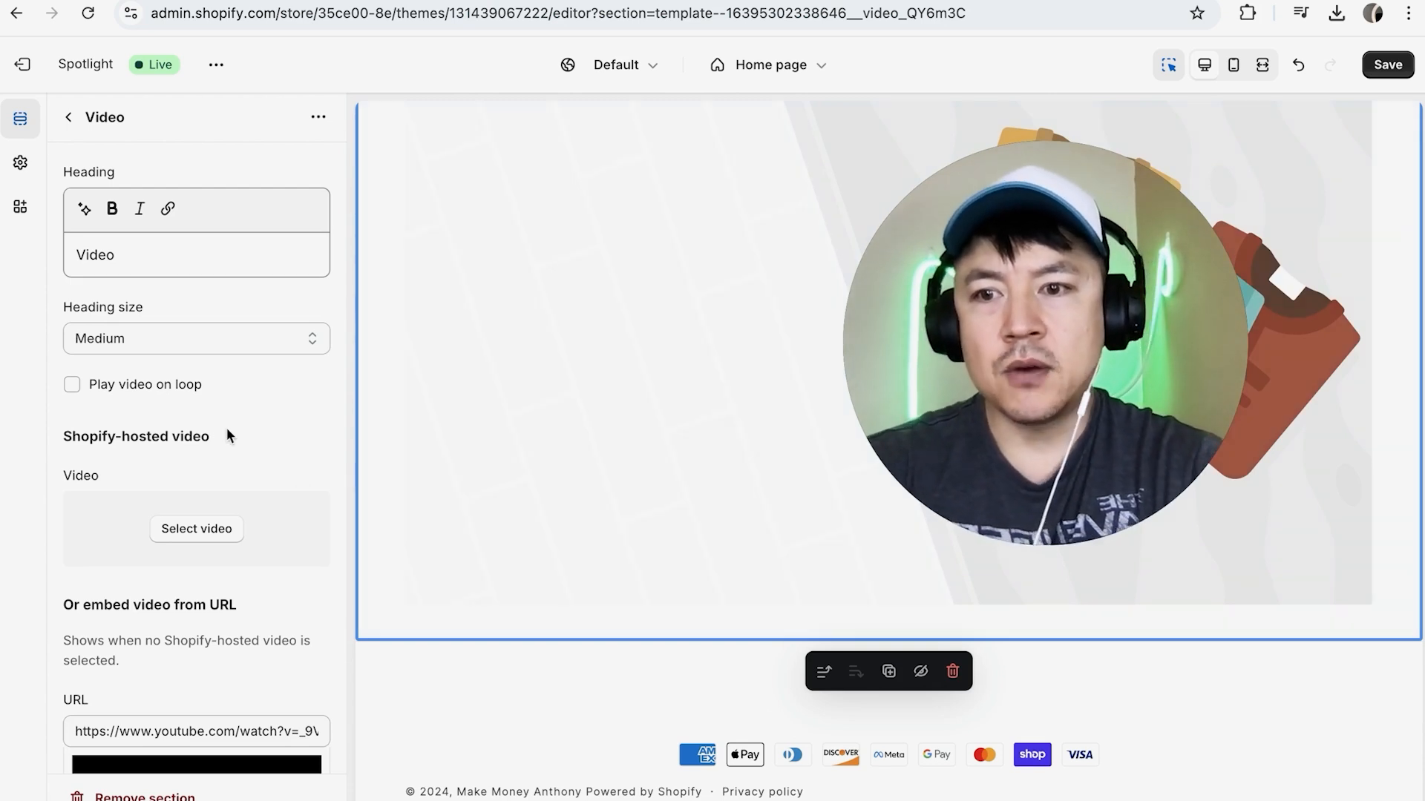
scroll("down", 3)
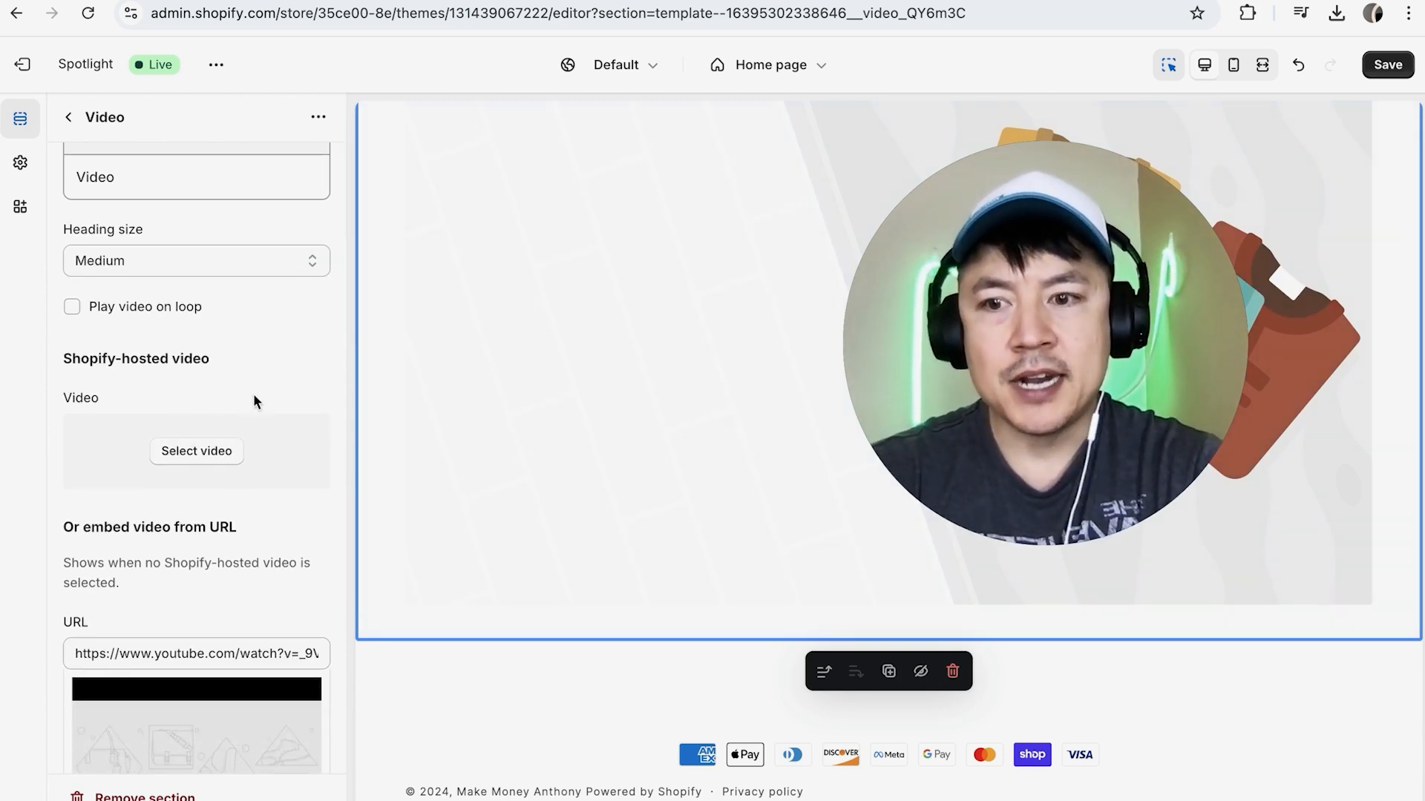
scroll("down", 3)
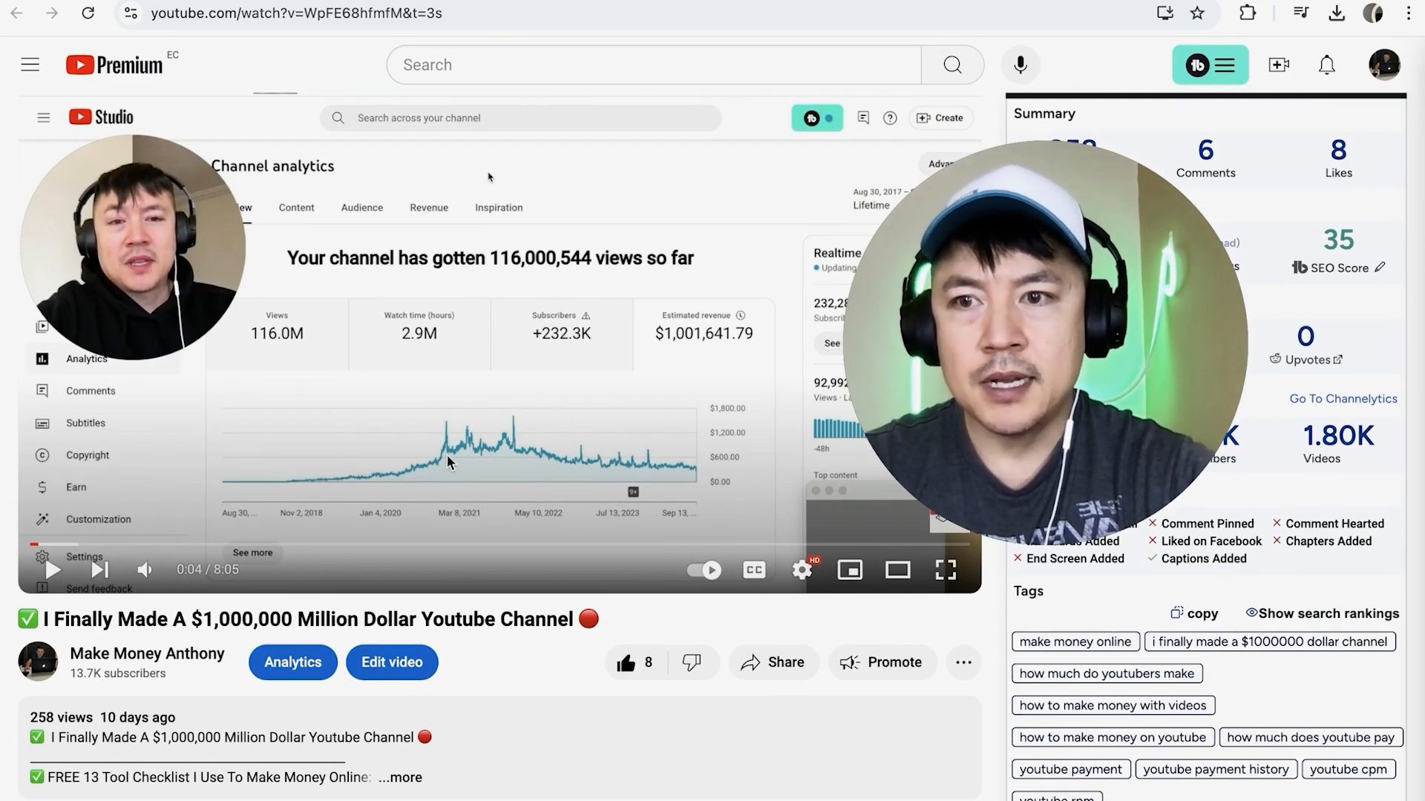
mouse_move(614, 553)
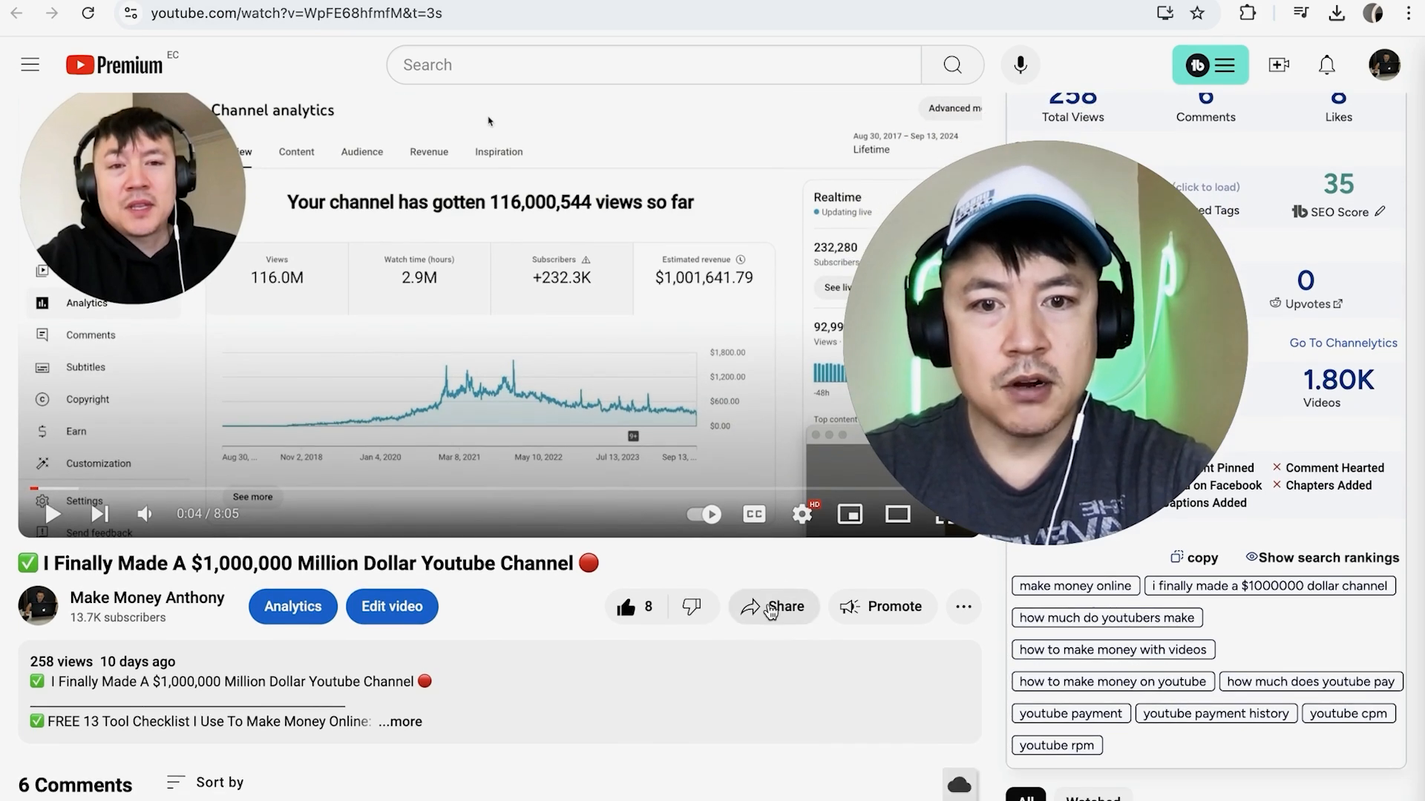
Copy the video's youtu.be short link from YouTube's Share options.
left_click(773, 608)
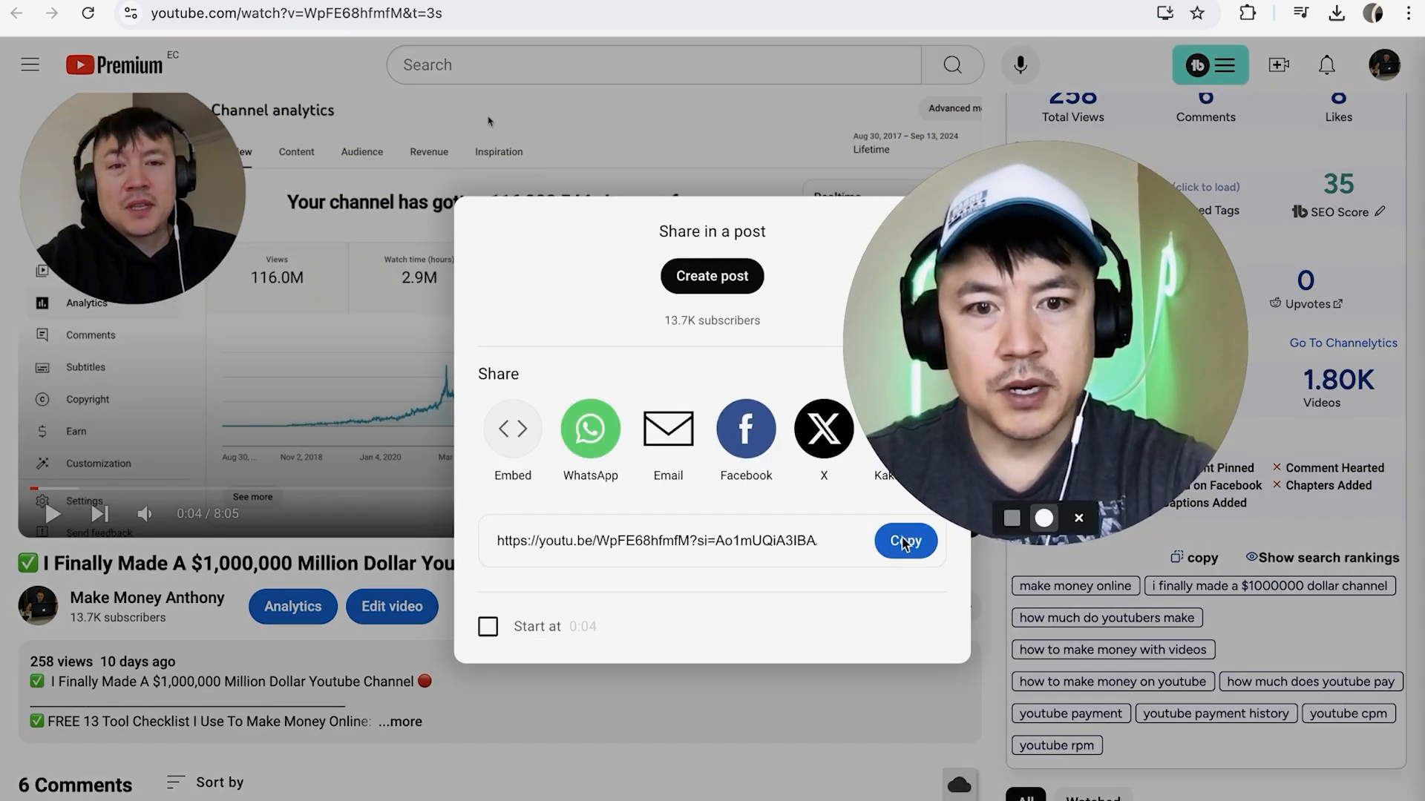
left_click(906, 541)
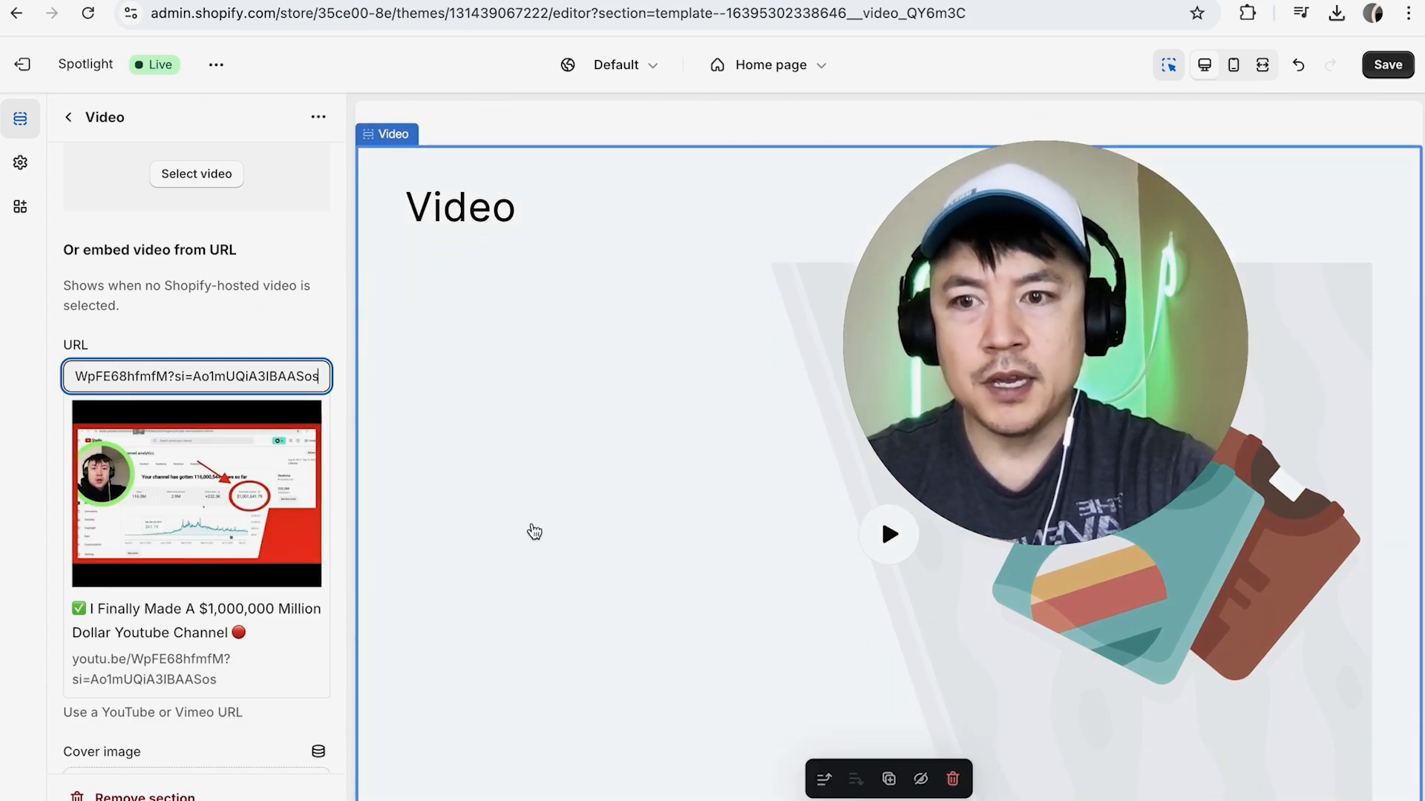
Scroll the Video section settings past the embedded YouTube link to the cover image options.
scroll("down", 3)
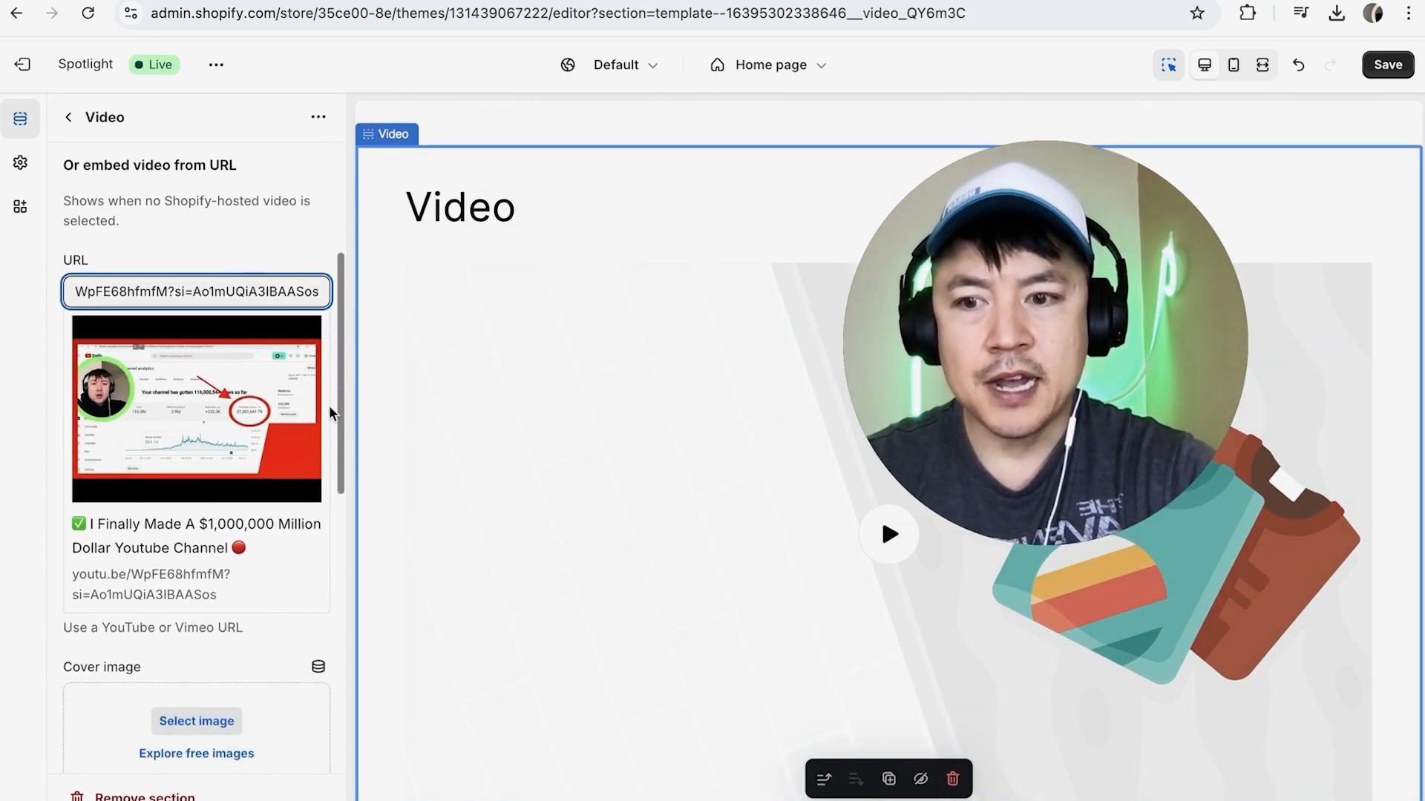
scroll("down", 3)
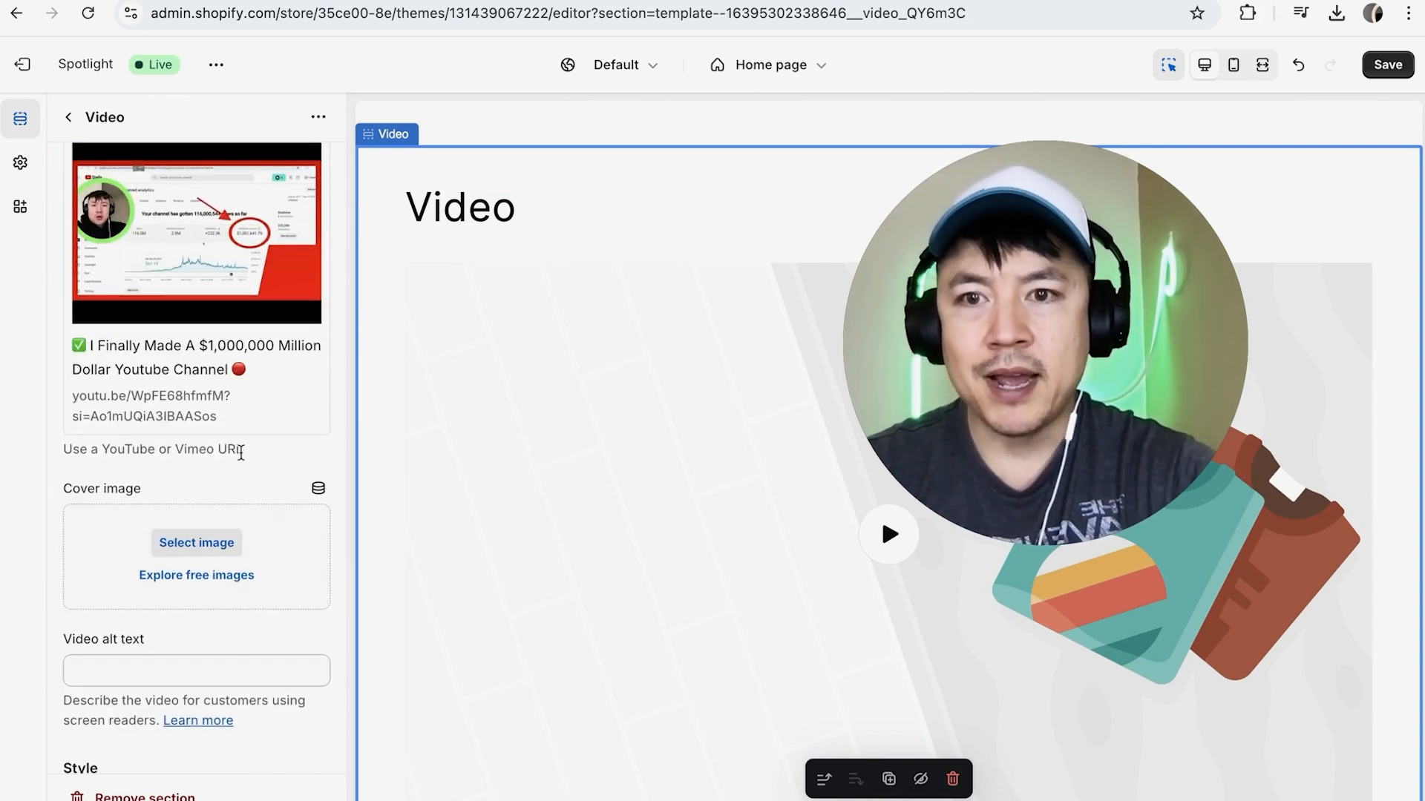
mouse_move(228, 493)
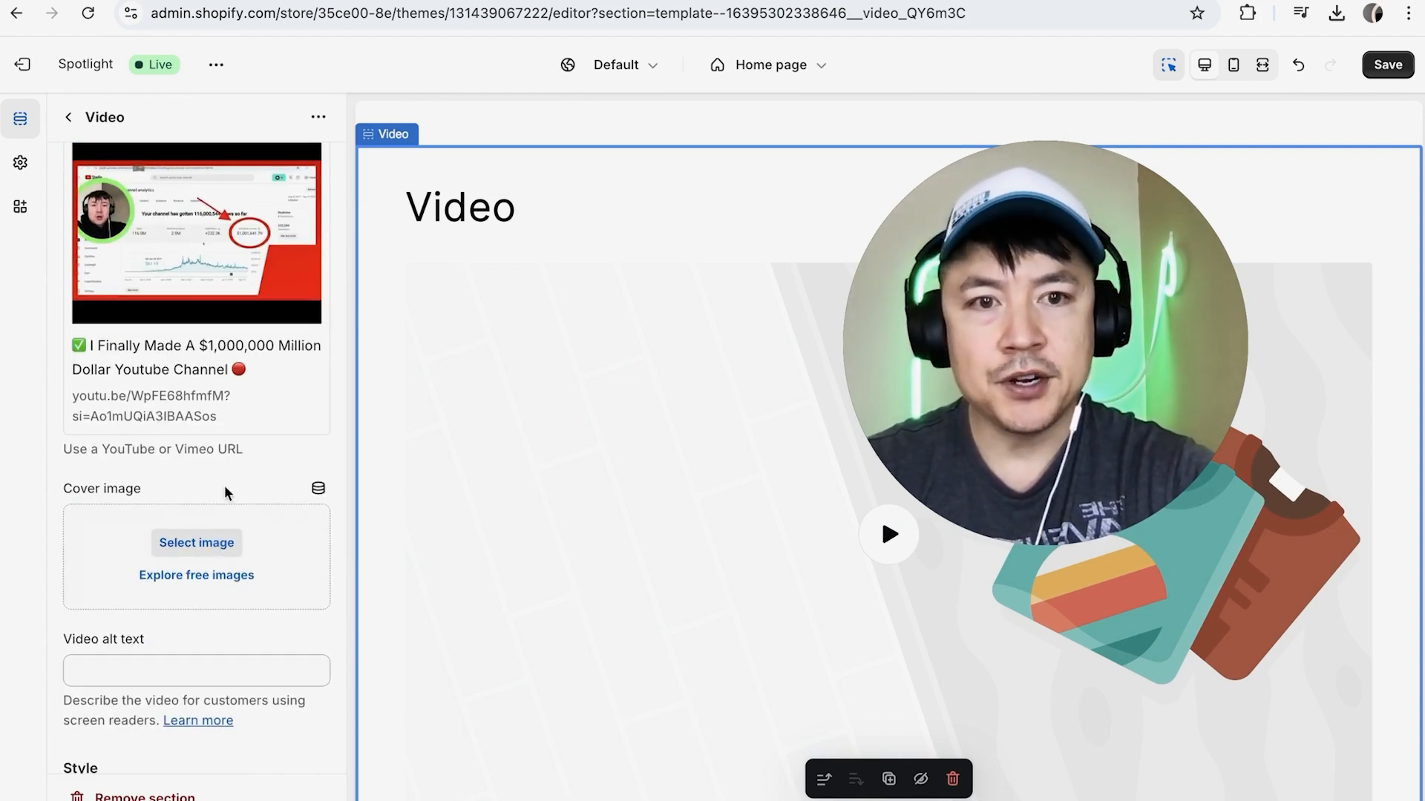
Set Free_Trial_Thumbnail_Go_High_Level as the Video section's cover image.
left_click(196, 543)
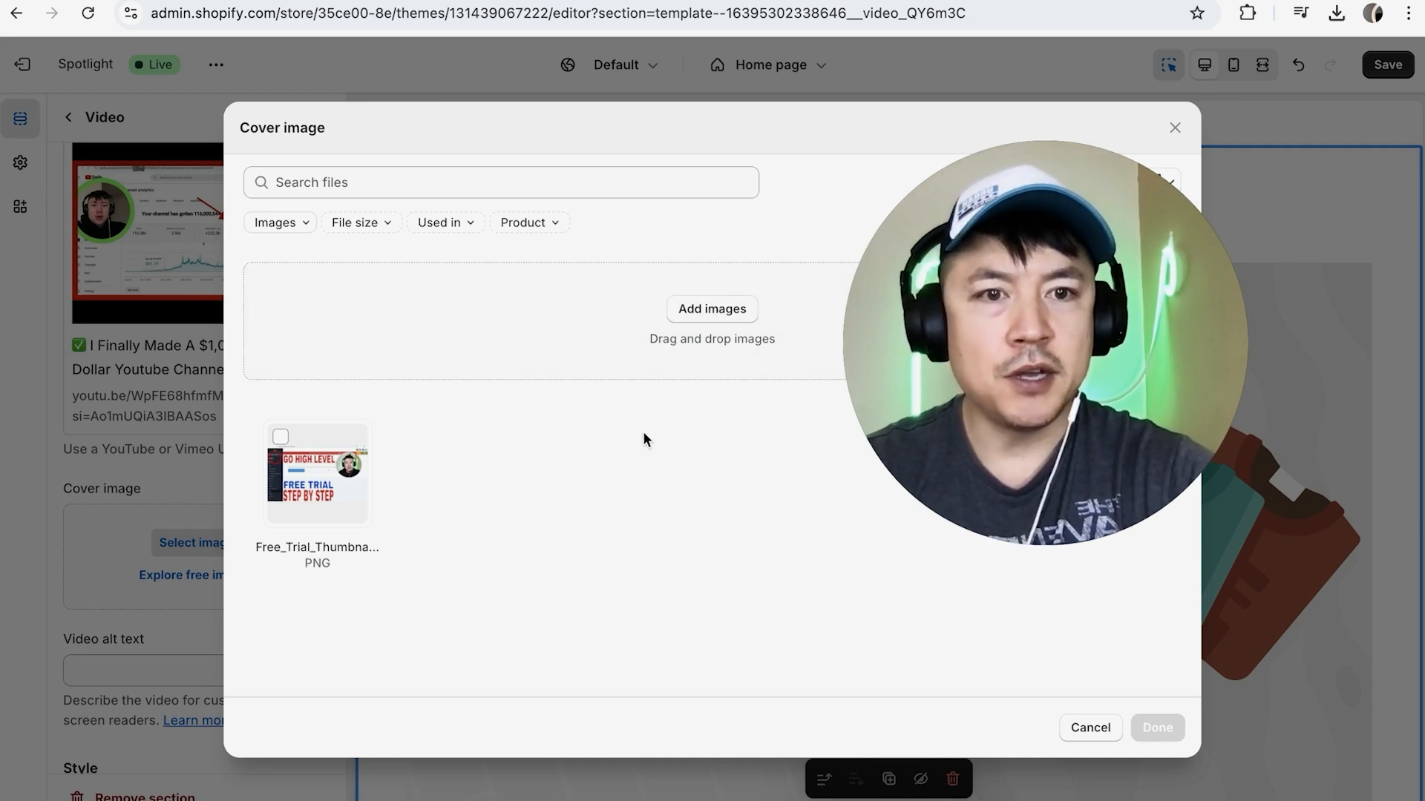
left_click(281, 437)
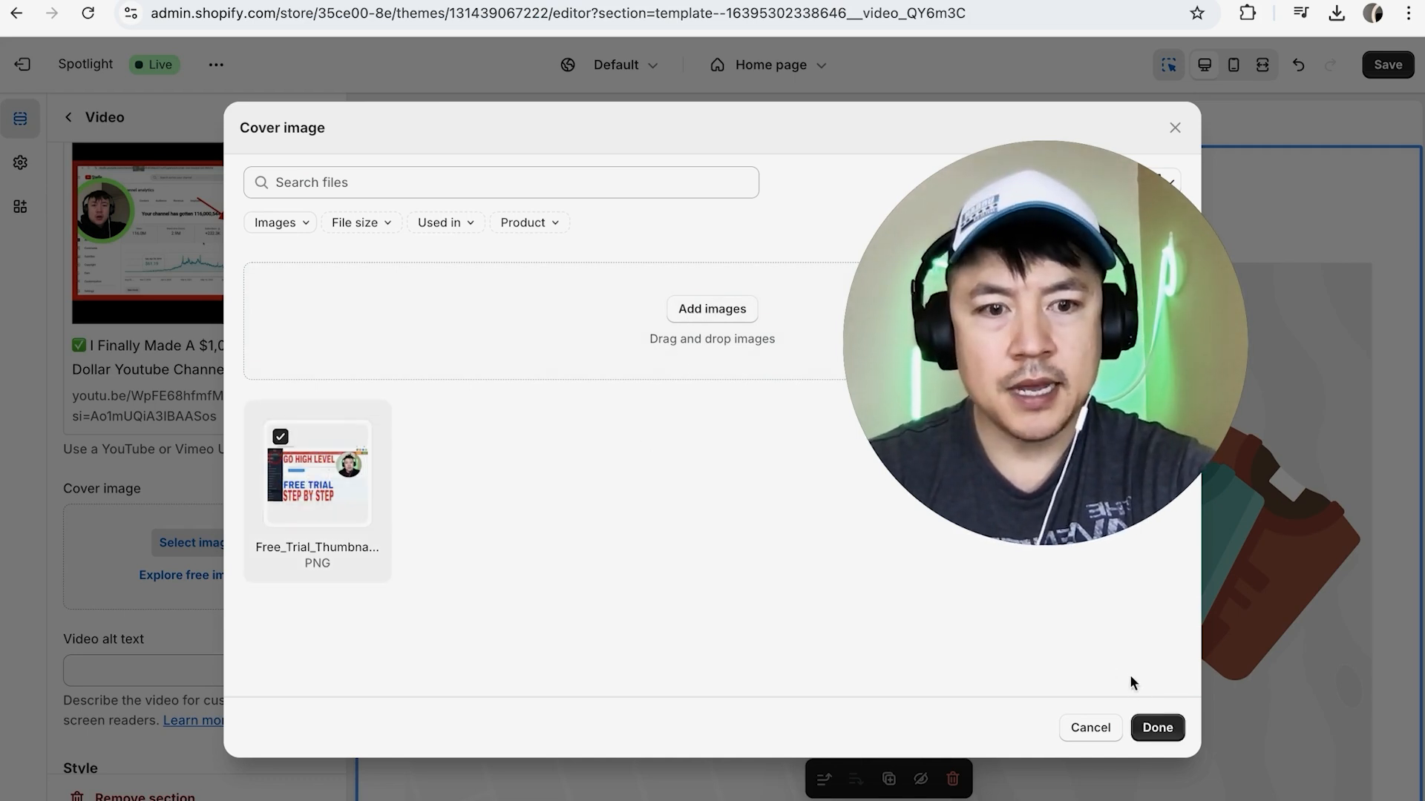
left_click(1158, 728)
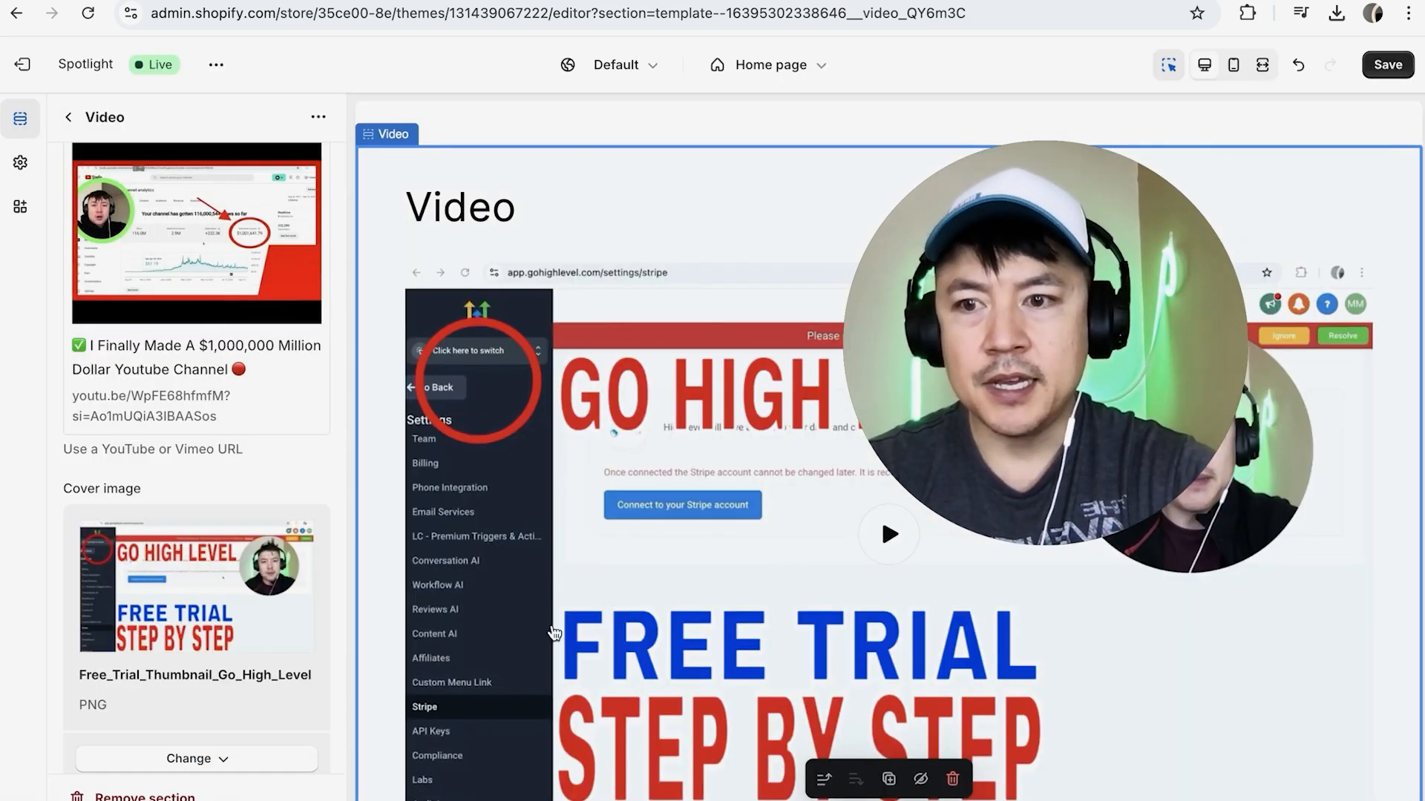
scroll("down", 3)
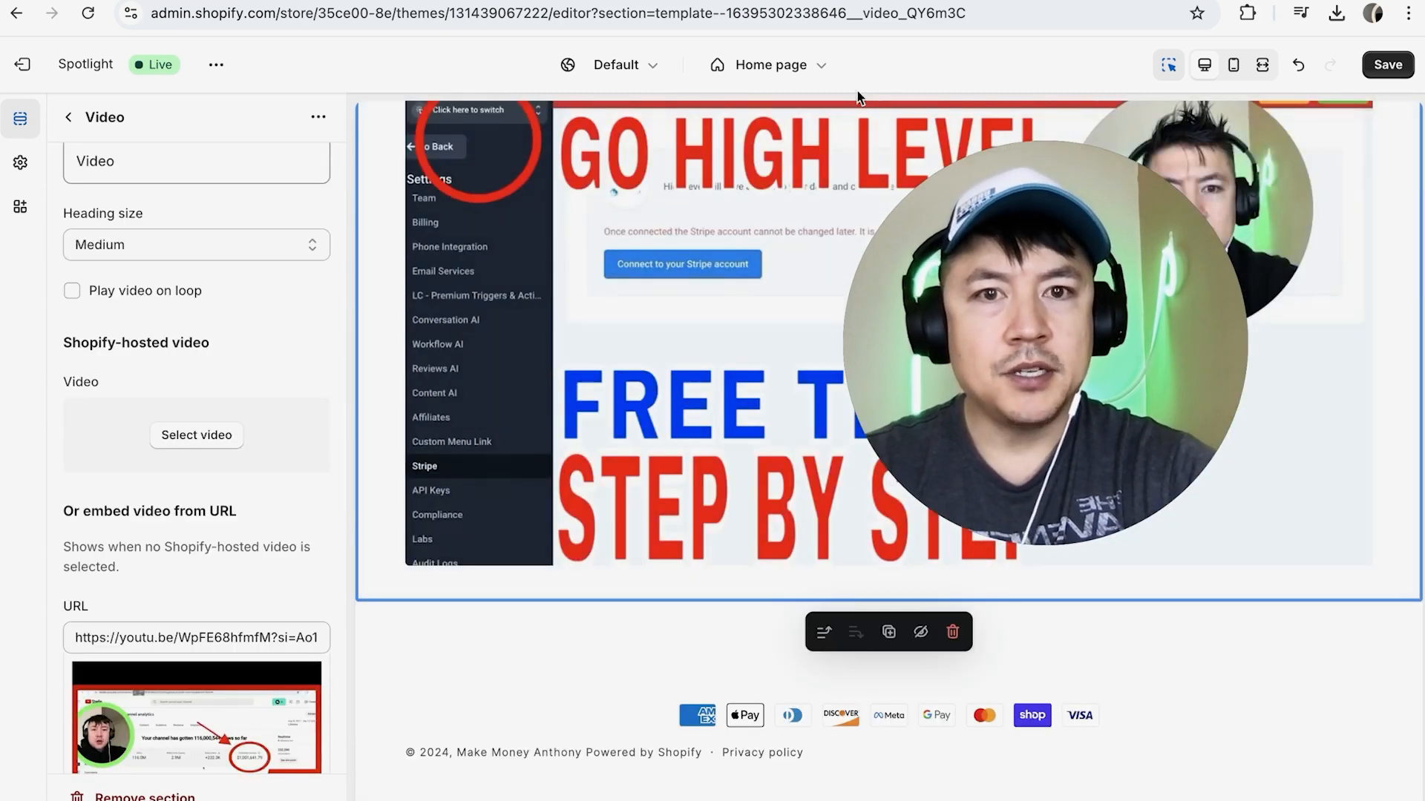
Save the home page changes and switch the editor preview to the mobile layout.
left_click(1385, 64)
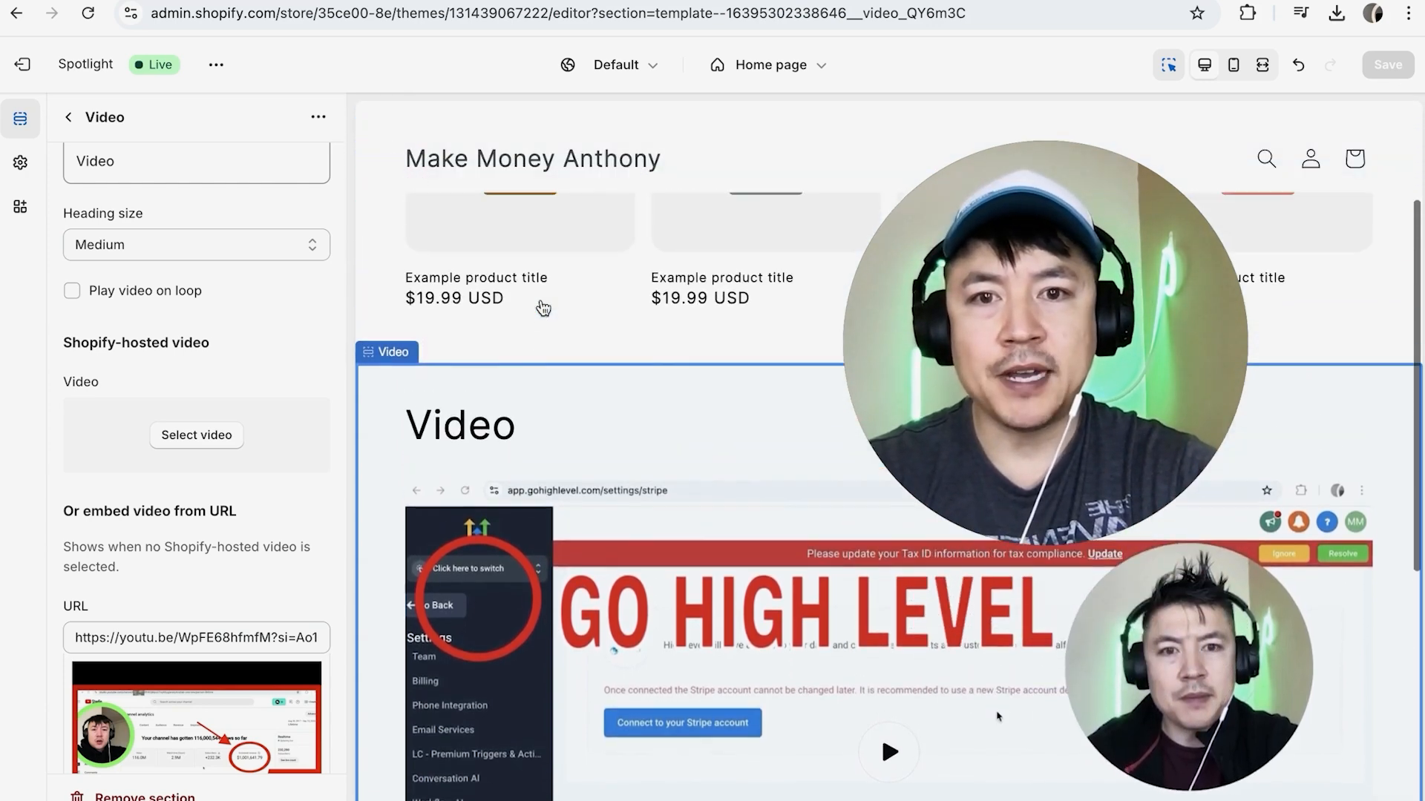
scroll("down", 3)
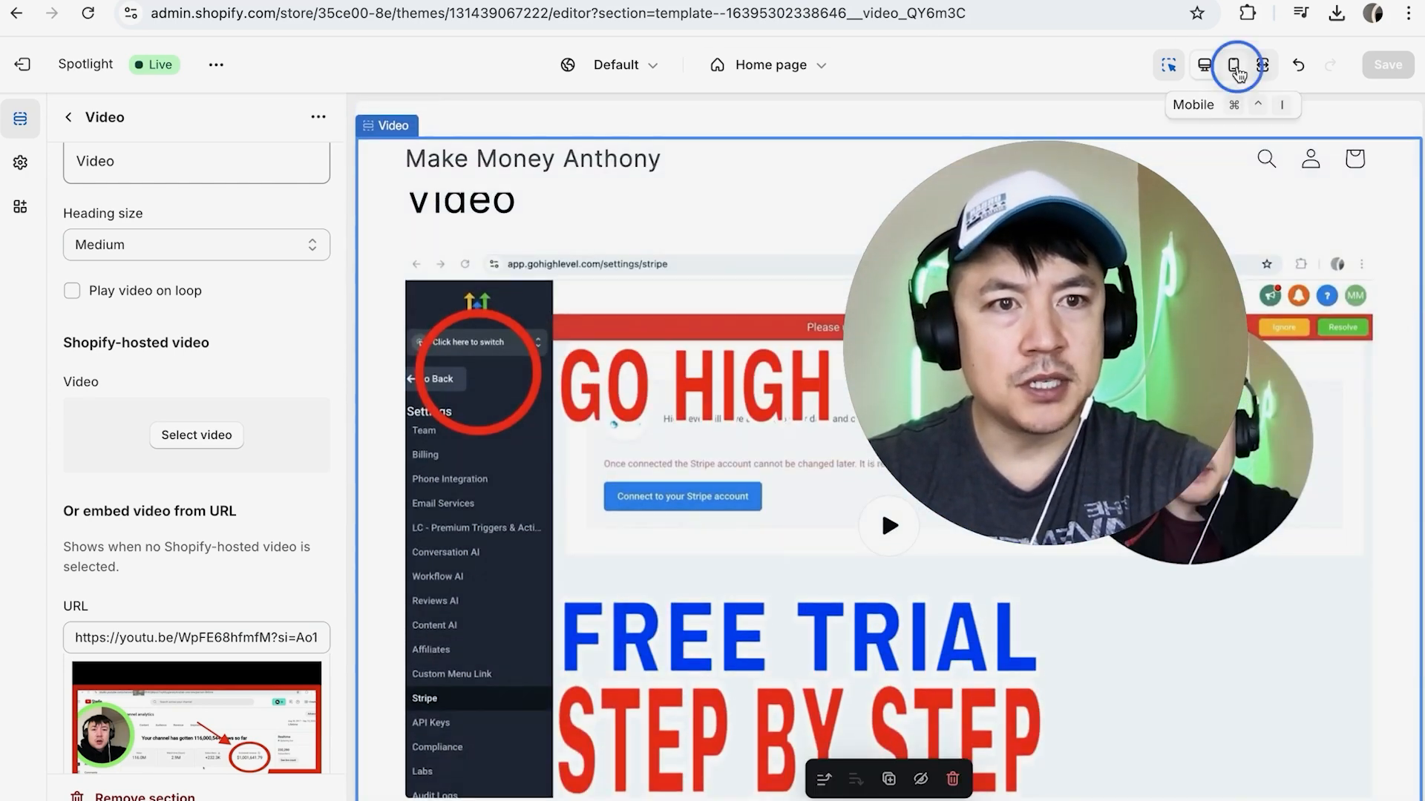
left_click(1234, 64)
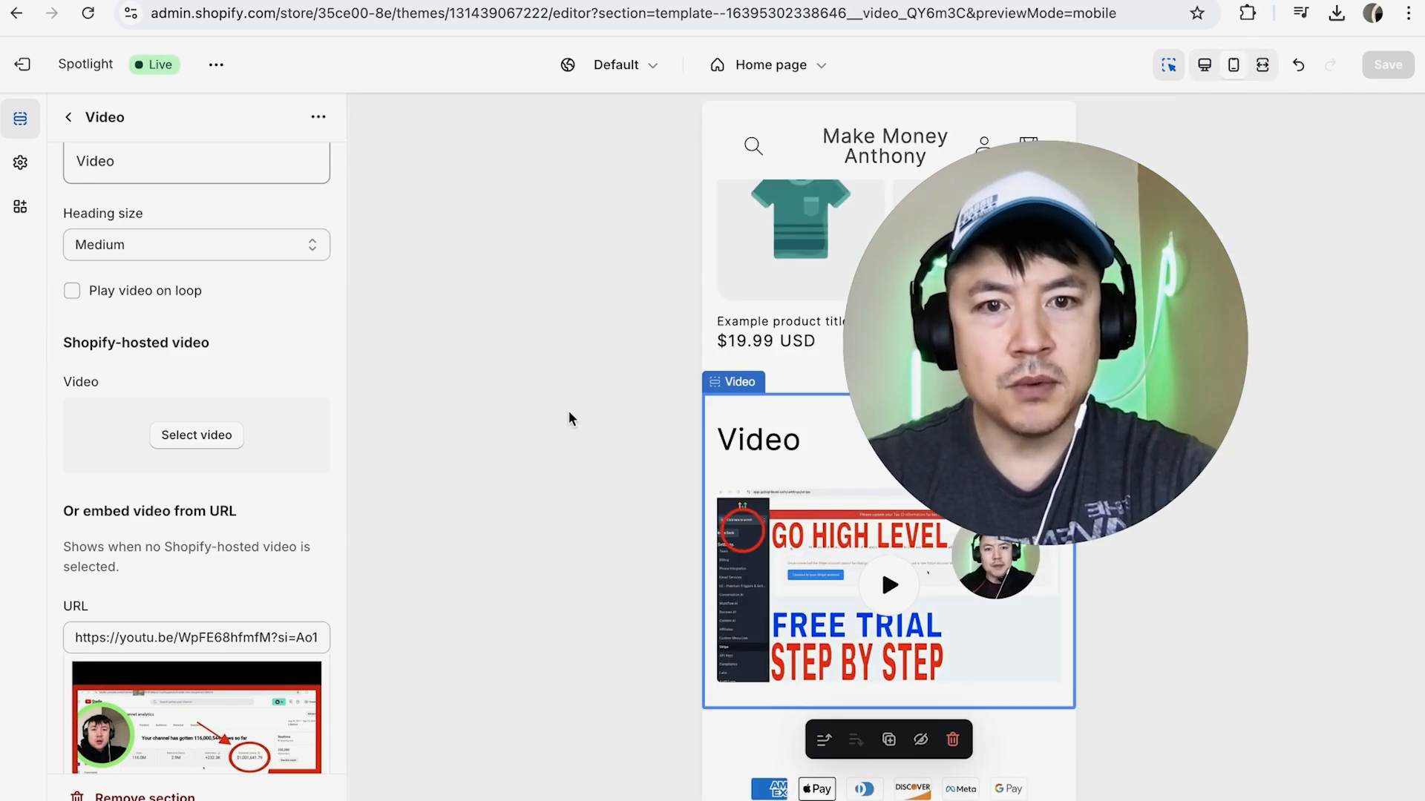